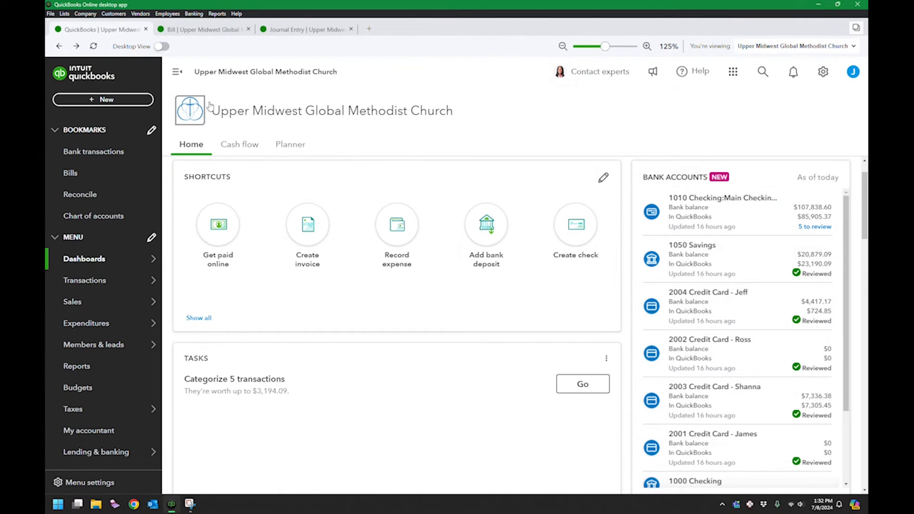
pyautogui.moveTo(498, 124)
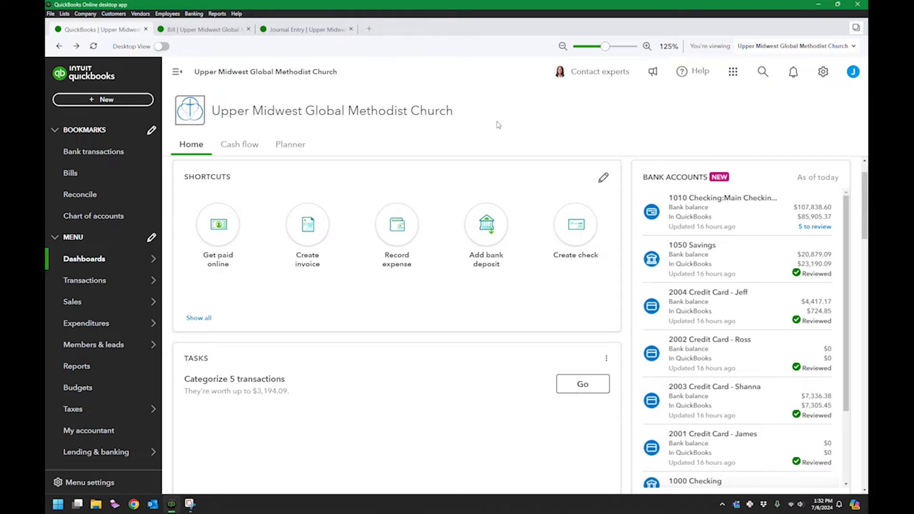
pyautogui.moveTo(493, 120)
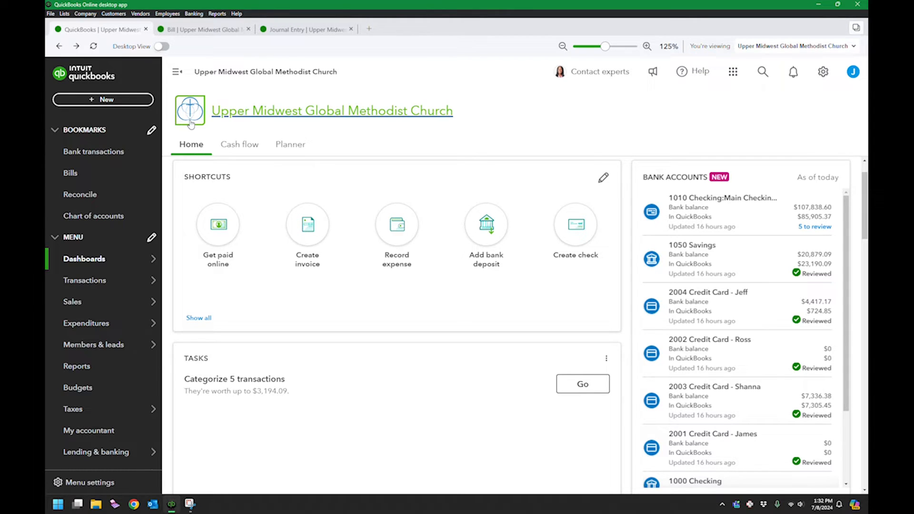
pyautogui.moveTo(135, 131)
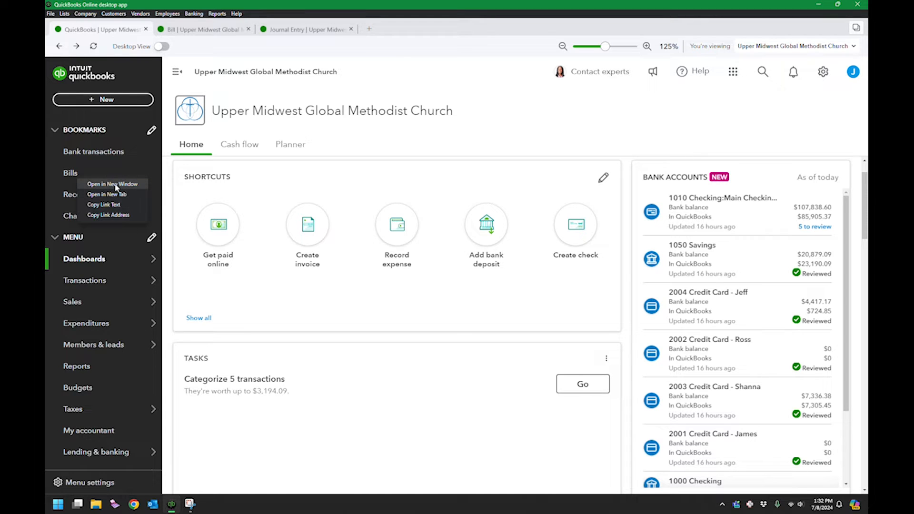
pyautogui.moveTo(146, 184)
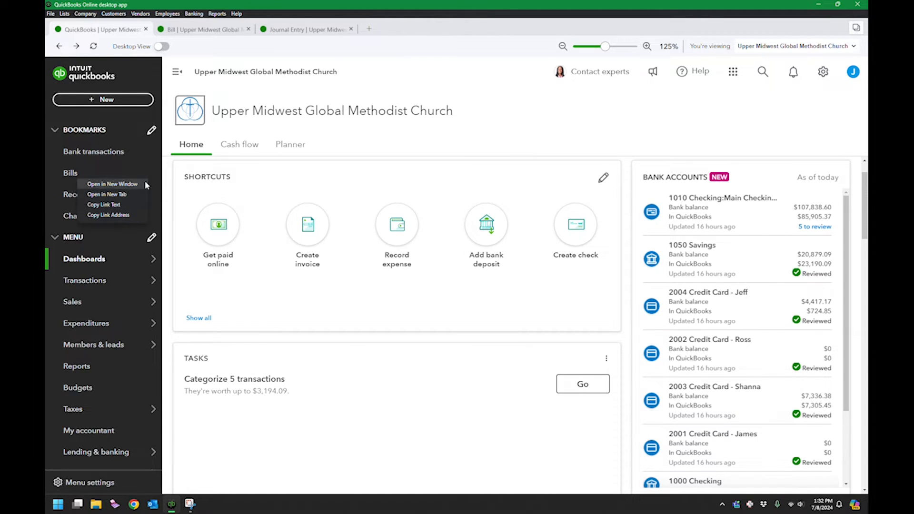
# Bring the 2025 Prepaid Expenses journal entry, with its balanced $6,500 lines, to the front.
pyautogui.click(483, 123)
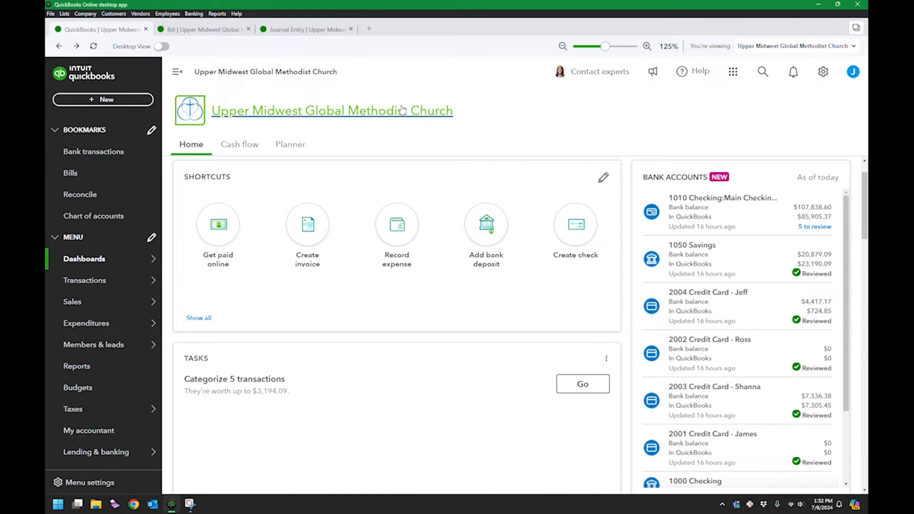
pyautogui.moveTo(225, 51)
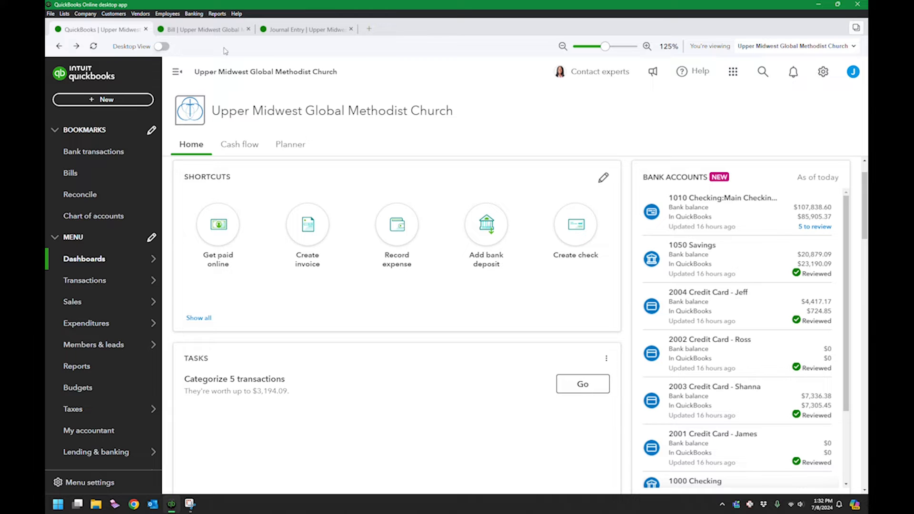
pyautogui.moveTo(146, 36)
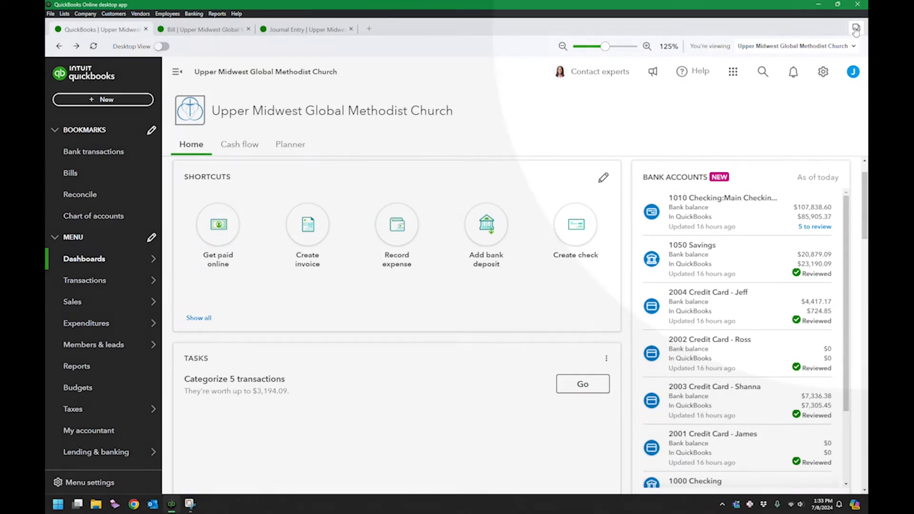
pyautogui.click(855, 29)
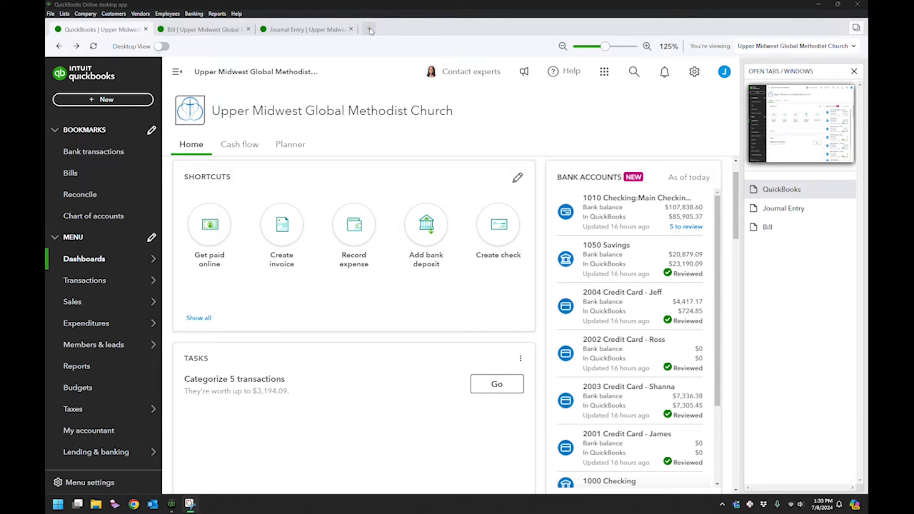
pyautogui.click(369, 28)
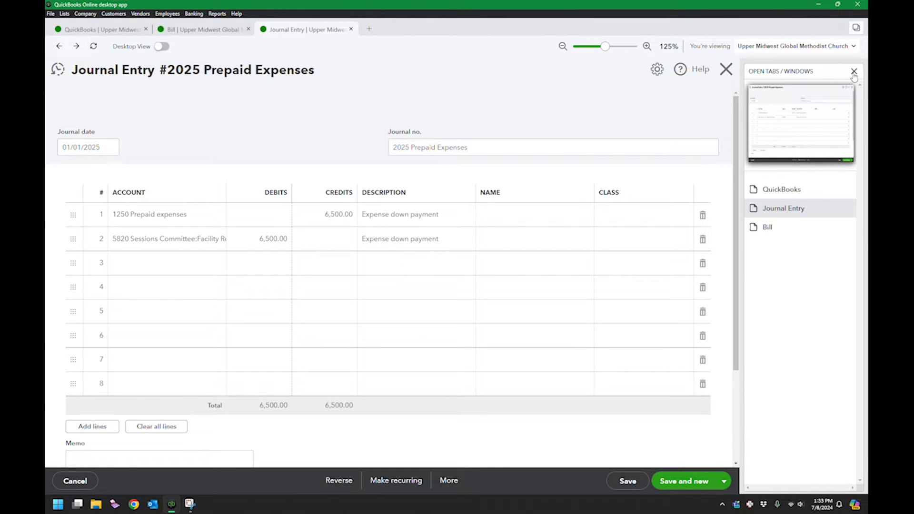
# Close the open windows list and go back to the church's Home dashboard.
pyautogui.click(854, 71)
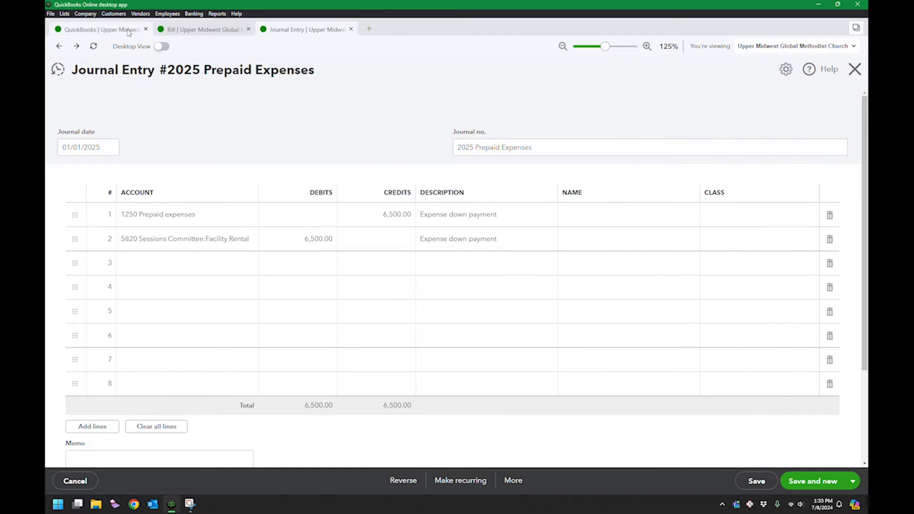
pyautogui.click(99, 29)
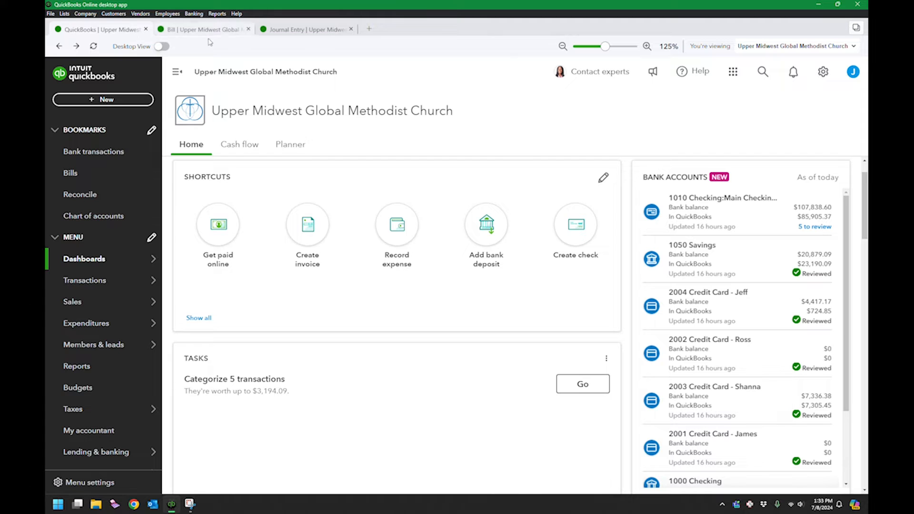
pyautogui.click(204, 29)
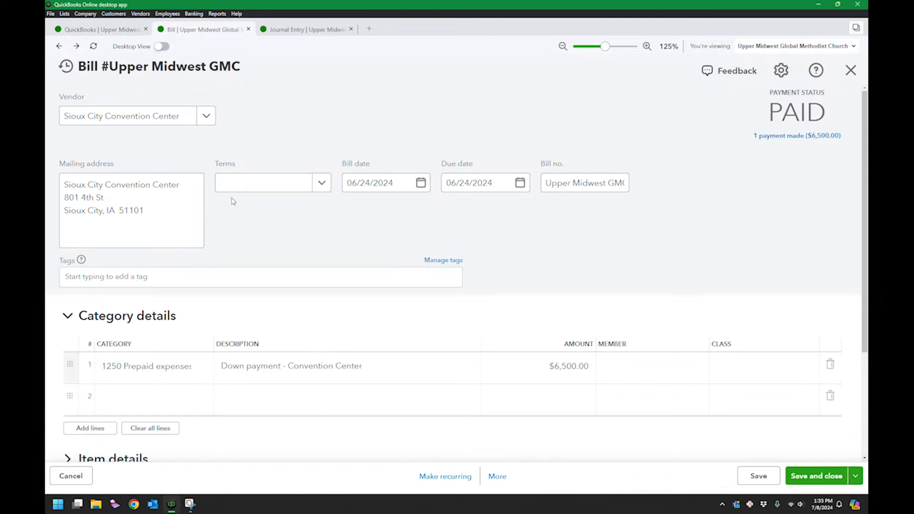
pyautogui.scroll(-3)
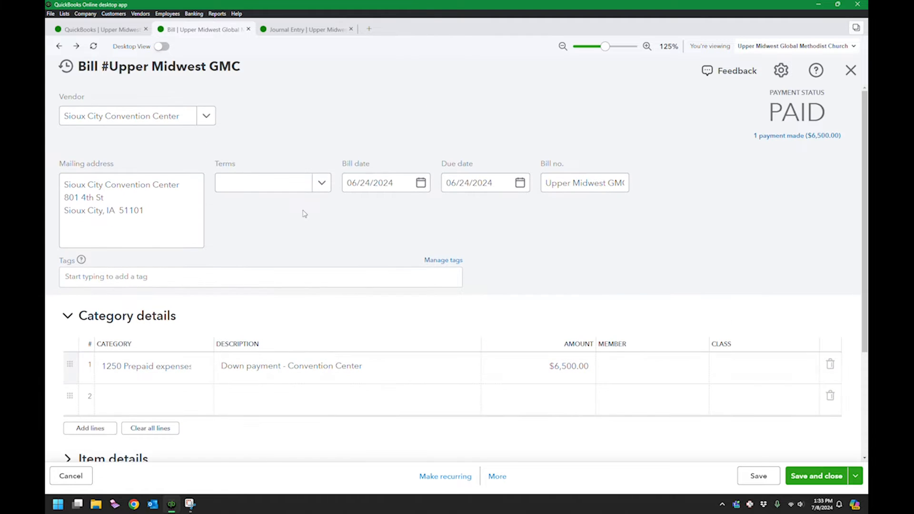
pyautogui.scroll(-3)
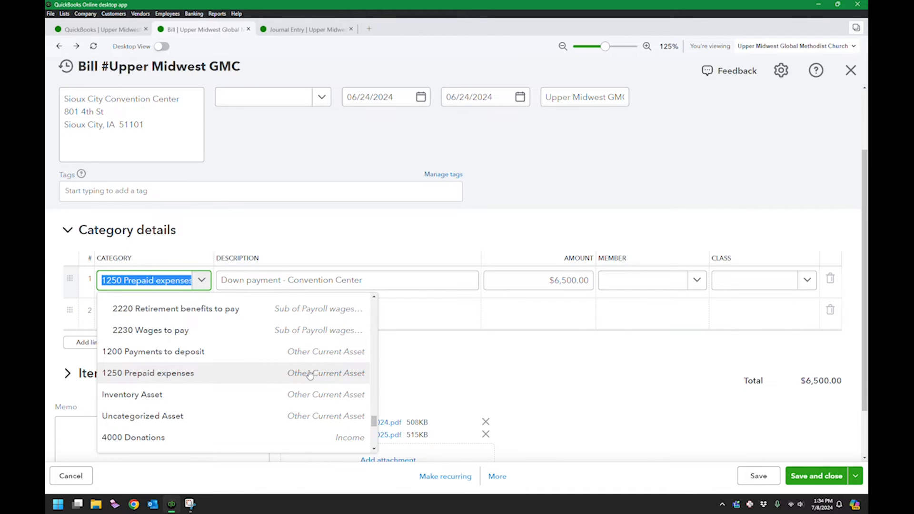
pyautogui.click(147, 373)
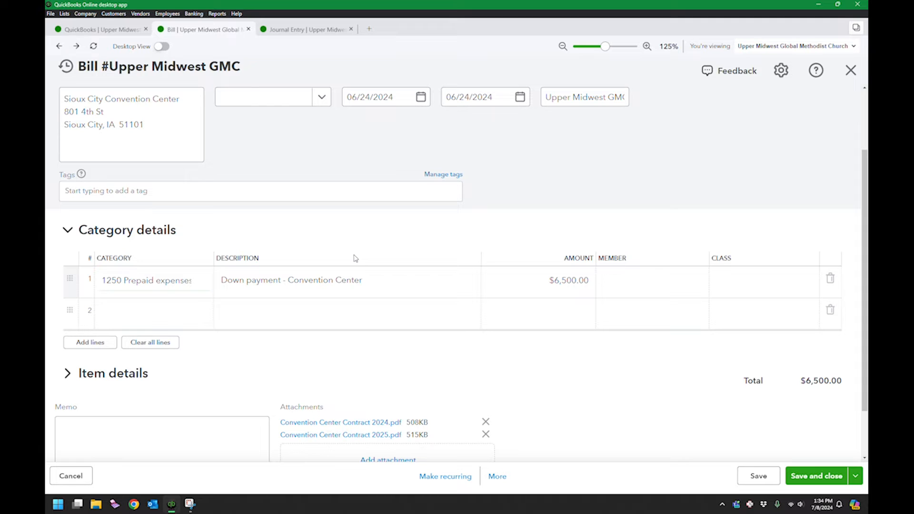
pyautogui.click(347, 280)
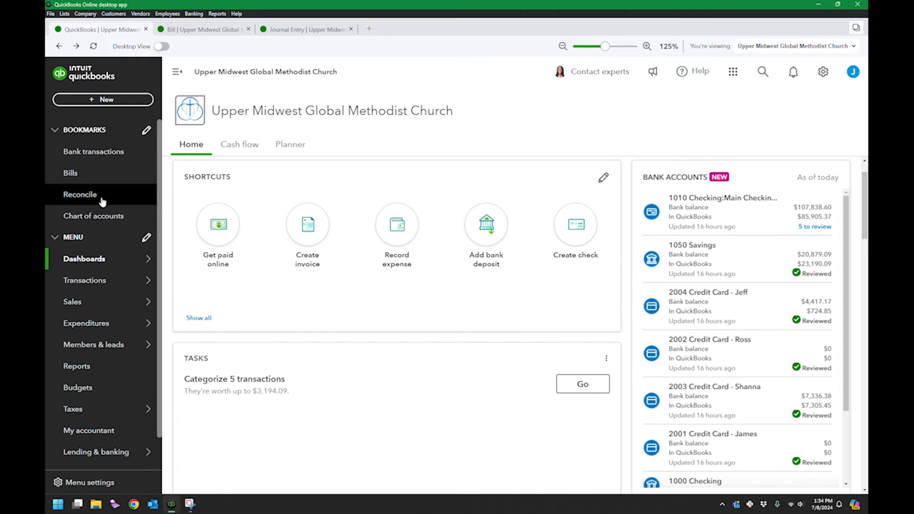
pyautogui.click(77, 366)
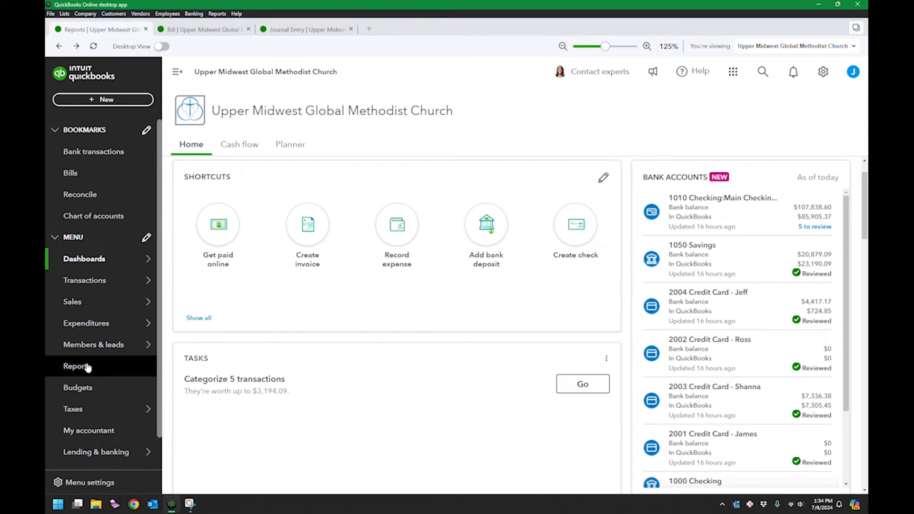
pyautogui.click(76, 366)
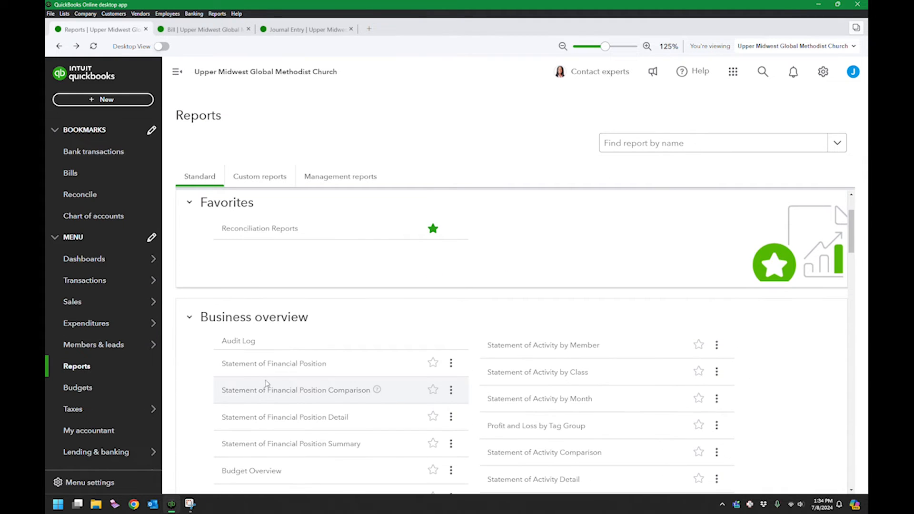
pyautogui.click(273, 363)
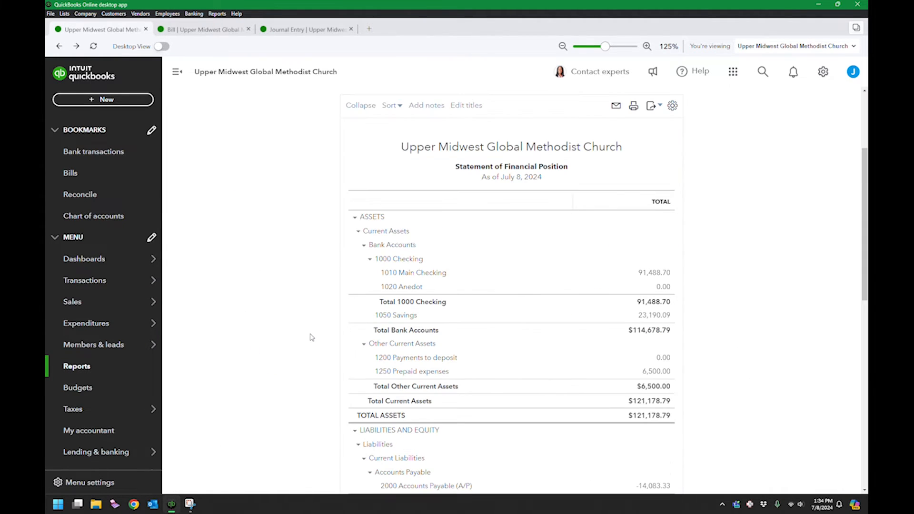
pyautogui.scroll(-3)
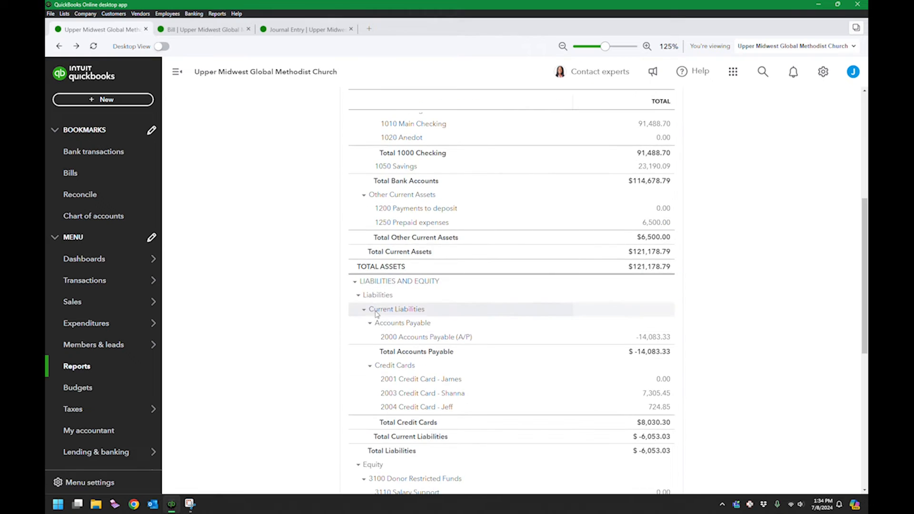
pyautogui.scroll(3)
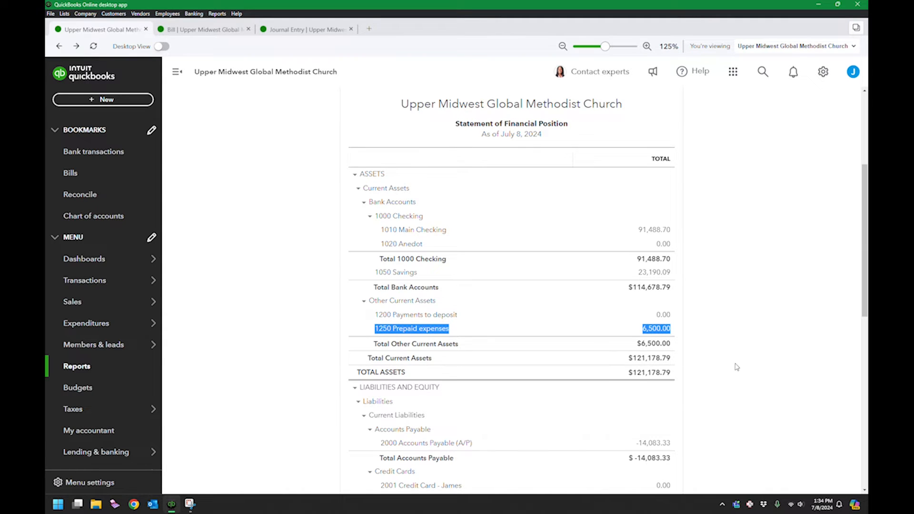
pyautogui.scroll(-3)
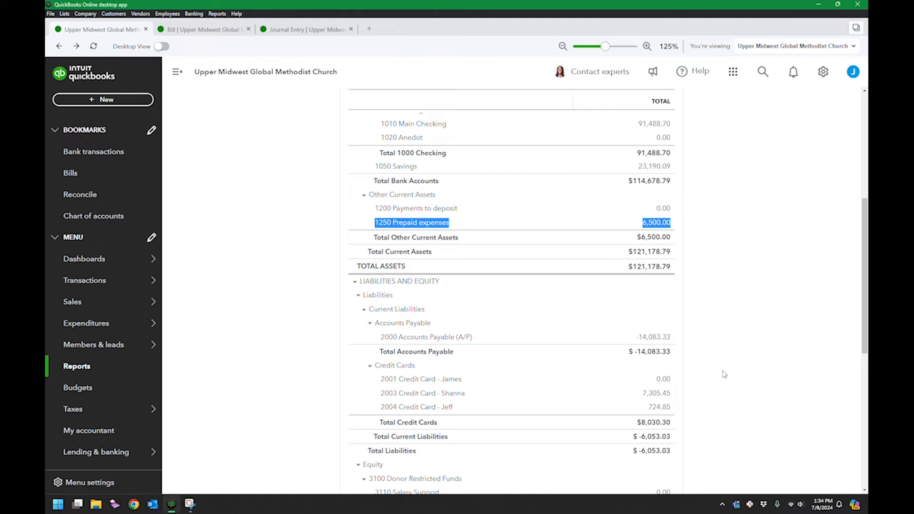
pyautogui.scroll(-3)
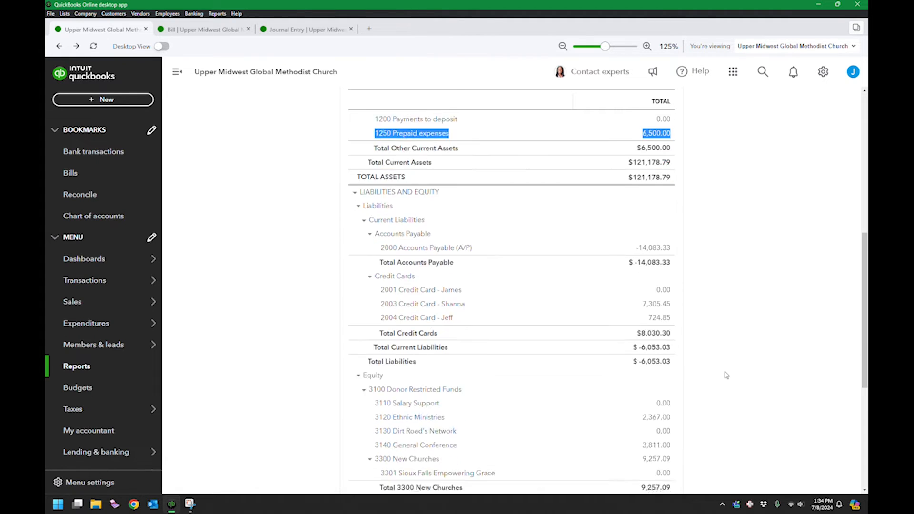
pyautogui.scroll(-3)
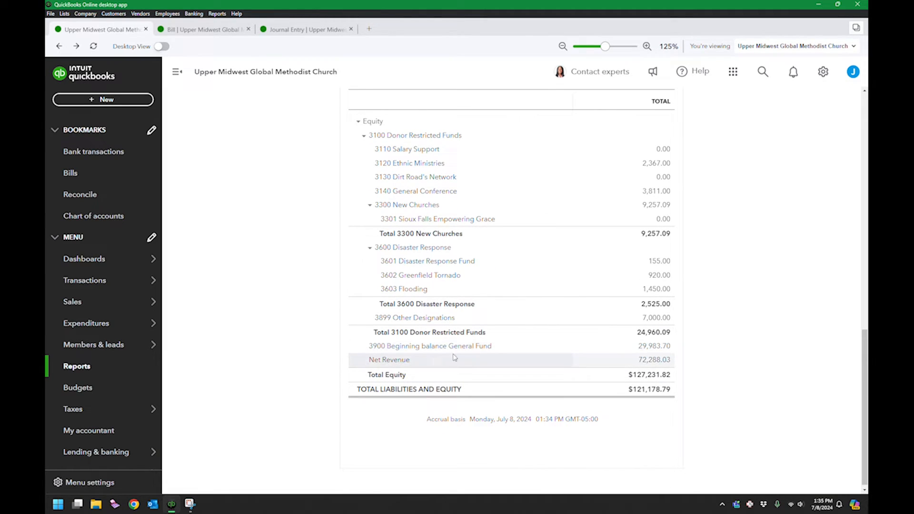
pyautogui.scroll(3)
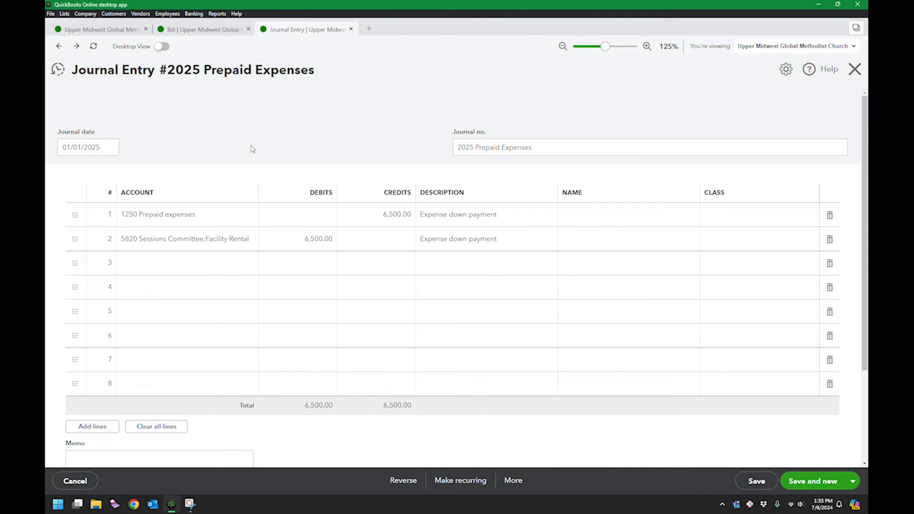
pyautogui.moveTo(204, 163)
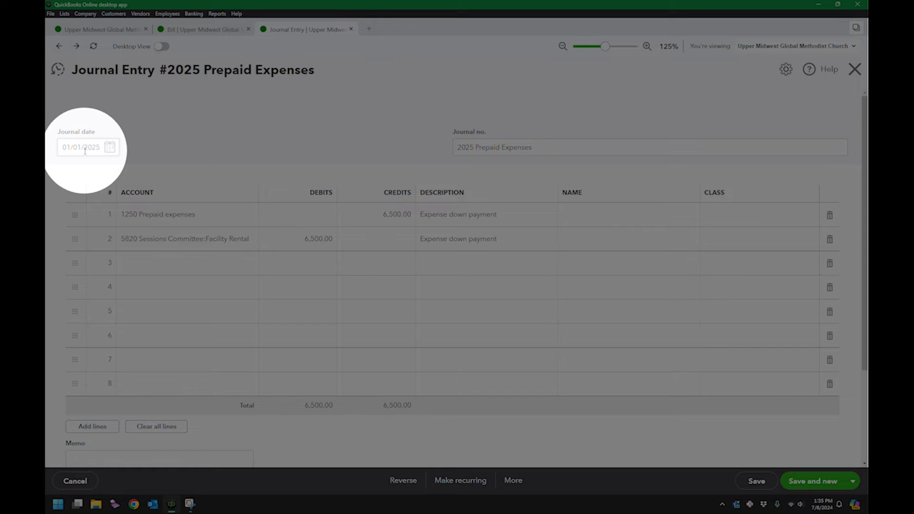
pyautogui.click(82, 147)
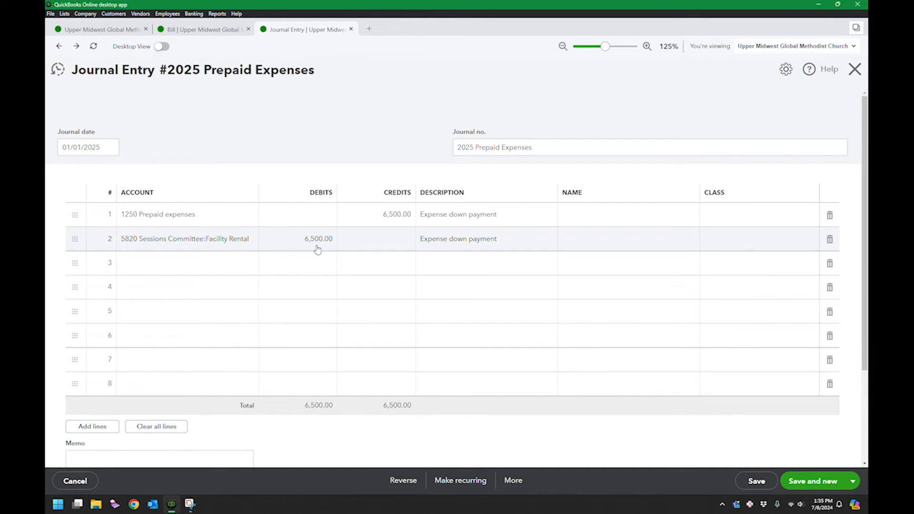
pyautogui.click(99, 29)
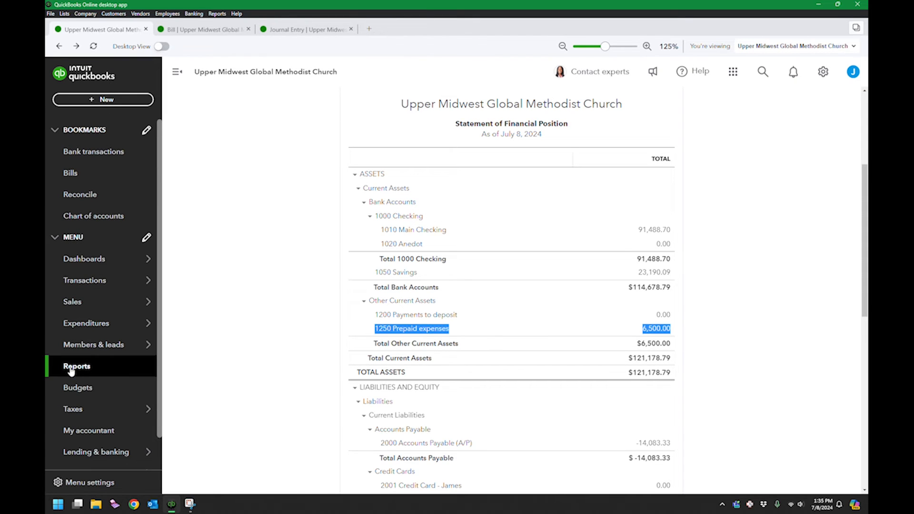
# Open the Statement of Activity report from the Reports list.
pyautogui.click(76, 366)
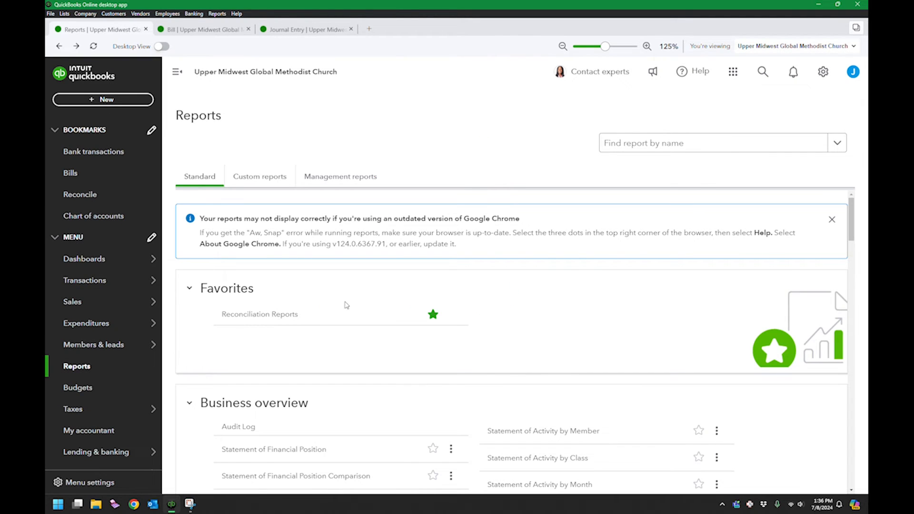
pyautogui.scroll(-3)
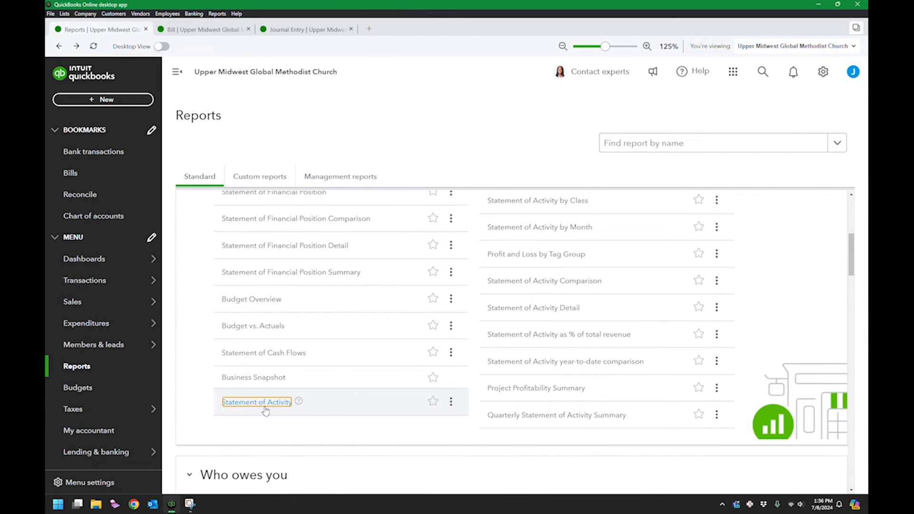
pyautogui.click(256, 402)
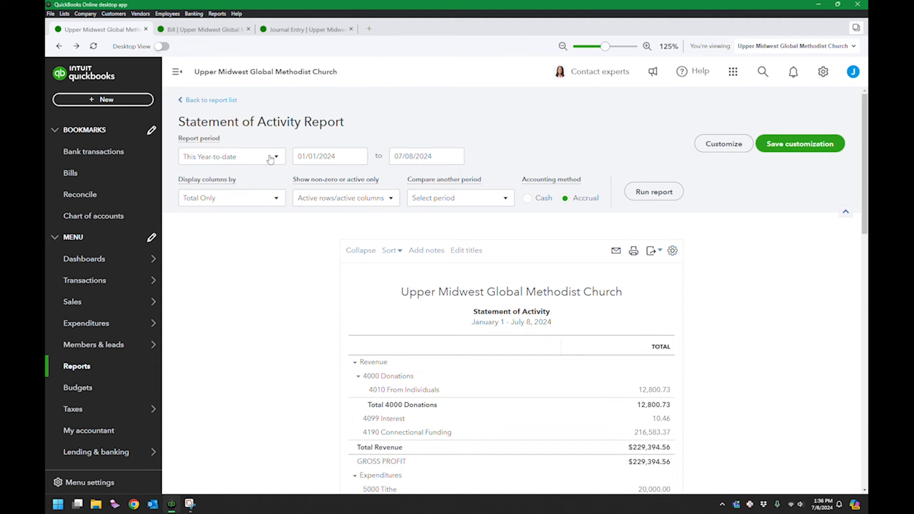
# Set a custom report period from 01/01/2025 to 06/30/2025.
pyautogui.click(232, 156)
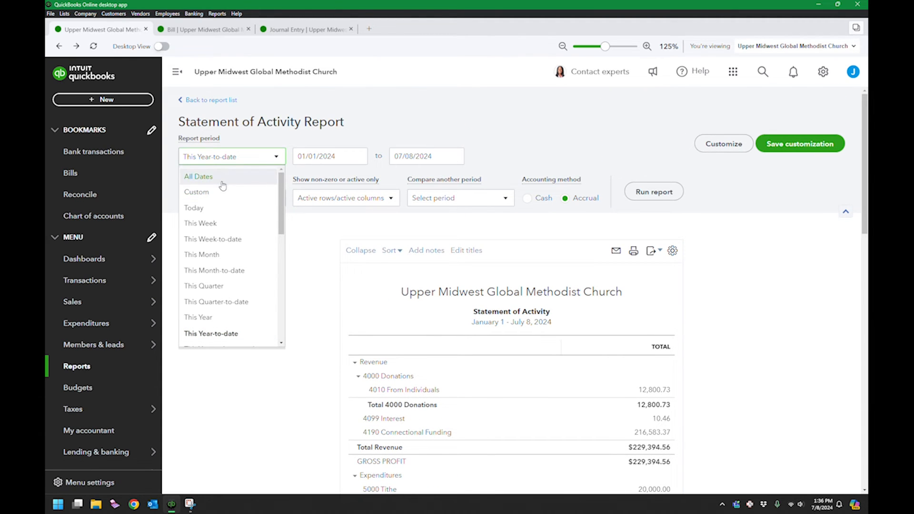
pyautogui.click(196, 191)
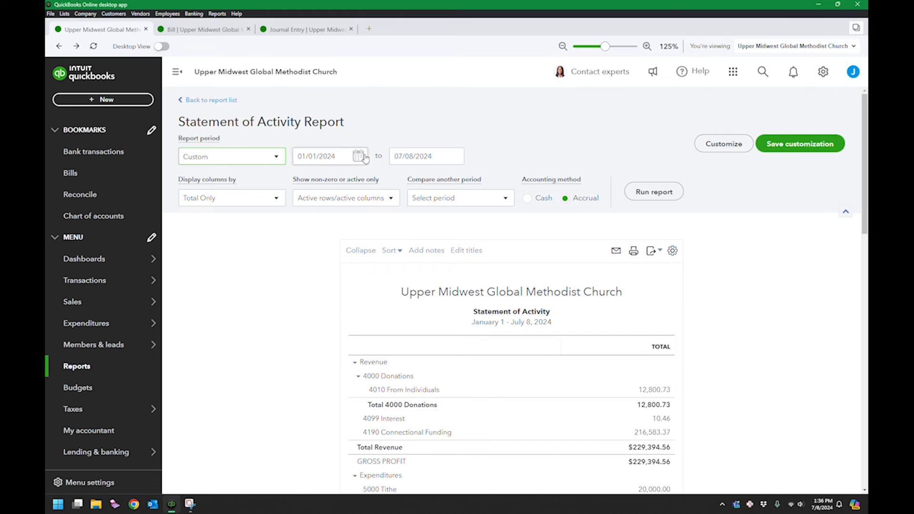
pyautogui.click(358, 155)
pyautogui.write('5')
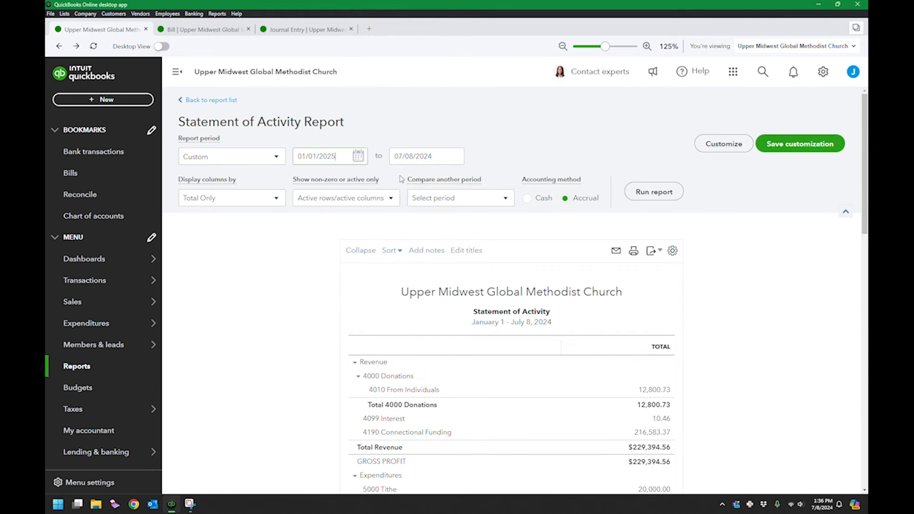
pyautogui.click(454, 156)
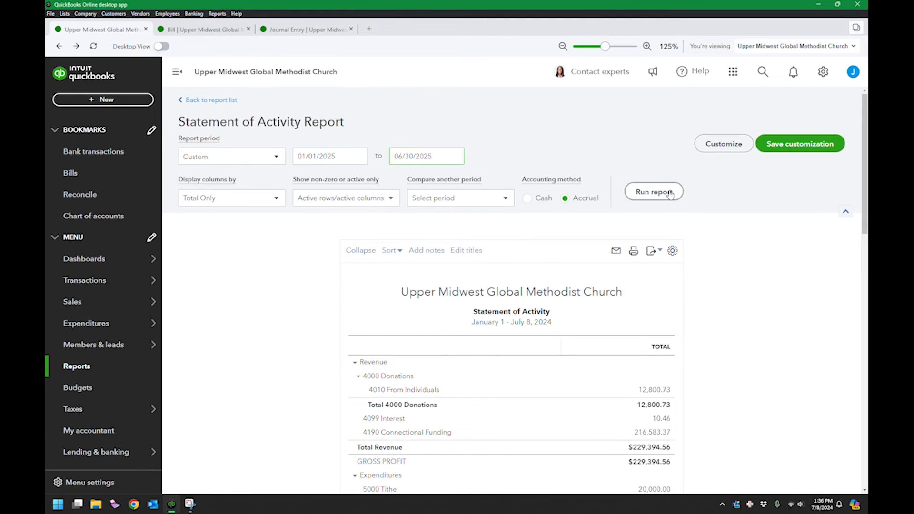
# Run the Jan–Jun 2025 report to show 5820 Facility Rental at 6,500.00.
pyautogui.click(654, 192)
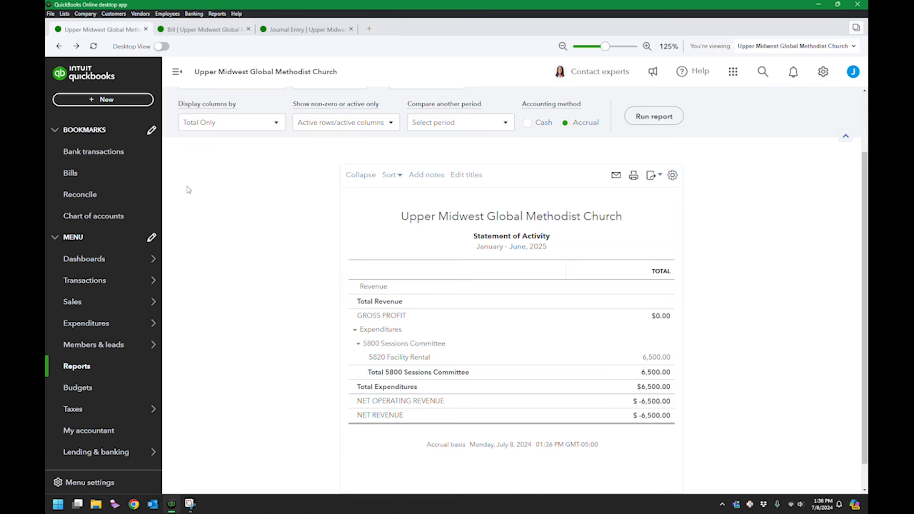
pyautogui.moveTo(242, 143)
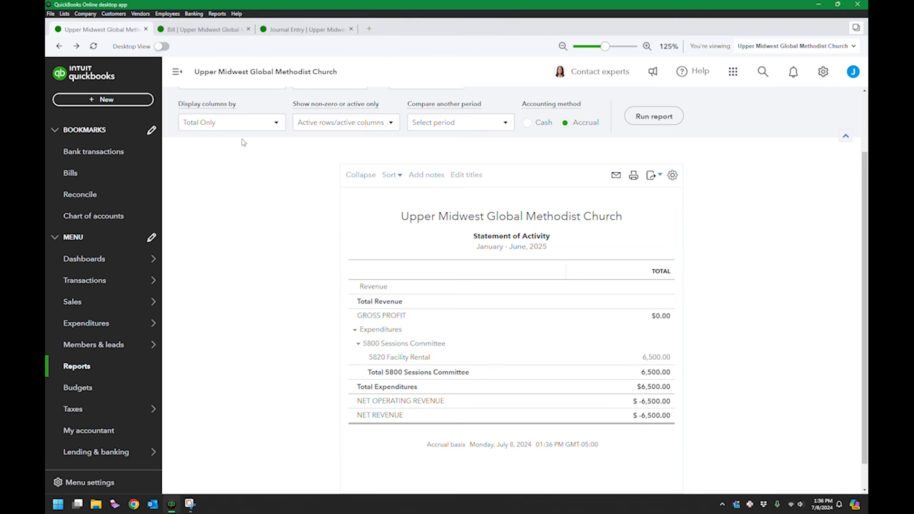
pyautogui.moveTo(221, 156)
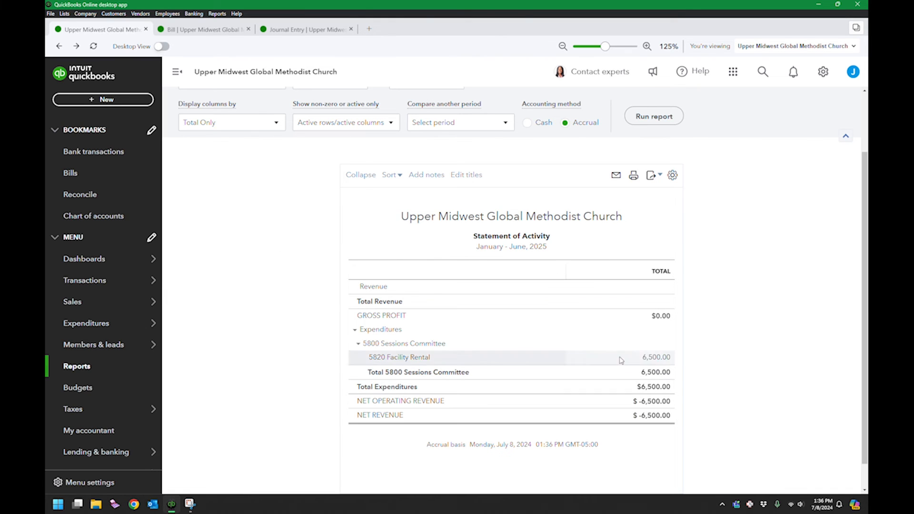
pyautogui.moveTo(232, 348)
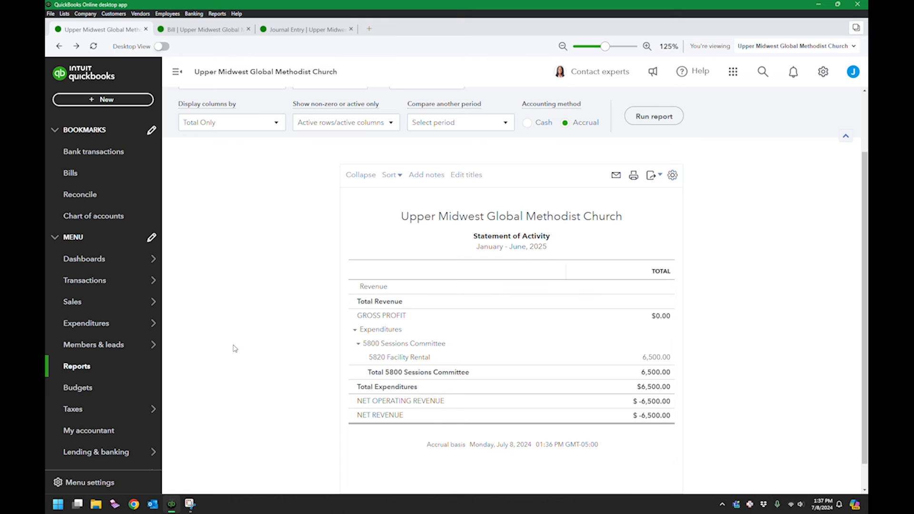